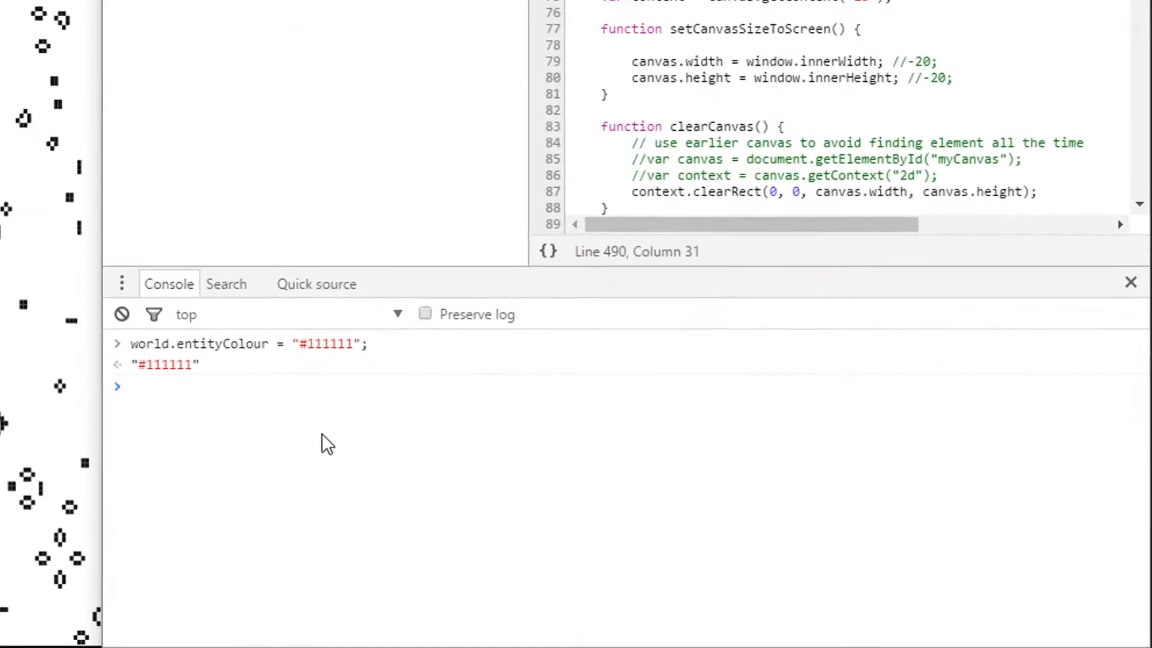
# Evaluate 0xFF and convert myNum 255 to its binary string with toString(2).
pyautogui.write('0xFF')
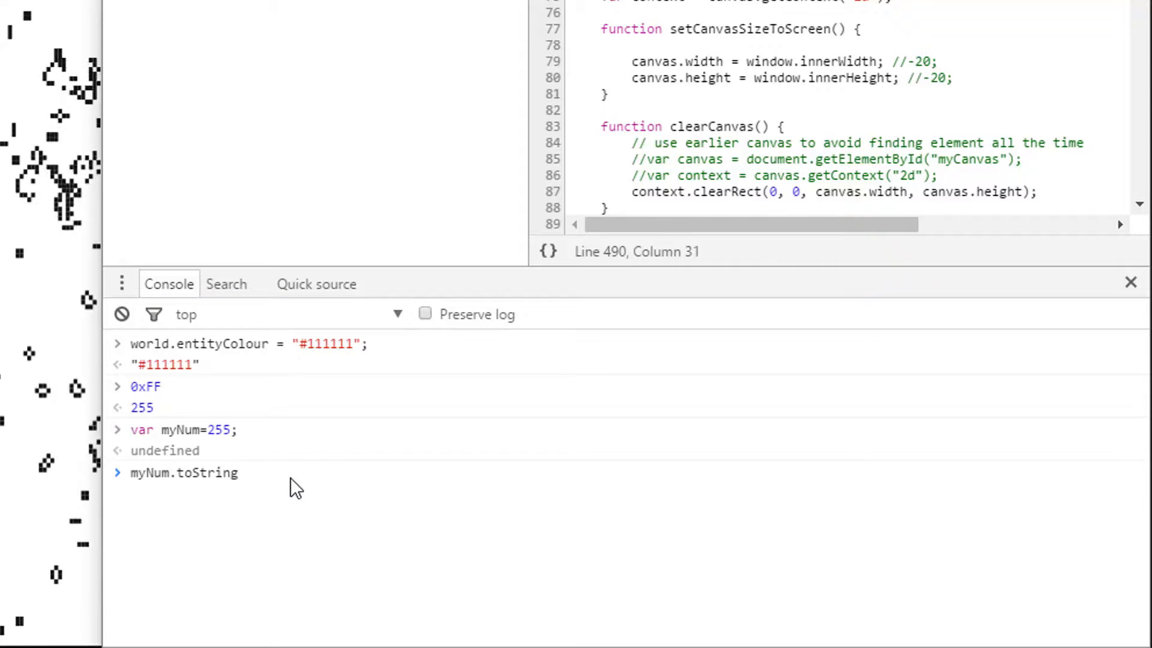
pyautogui.write('(2)')
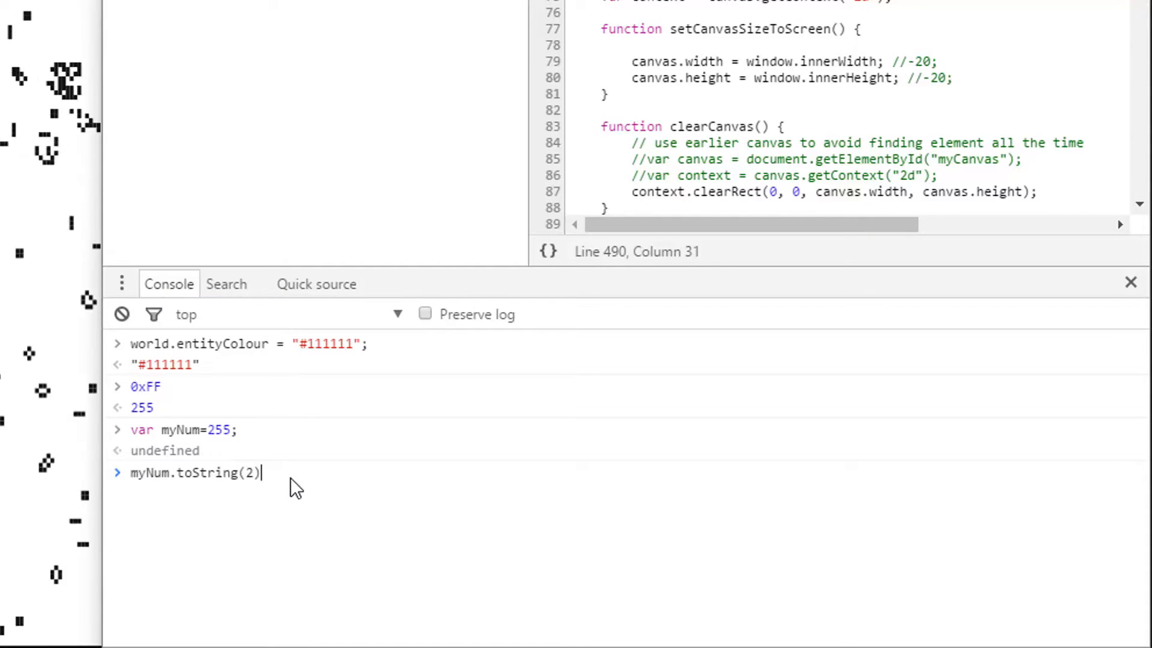
pyautogui.press('Enter')
pyautogui.write('myNum.toString(16);')
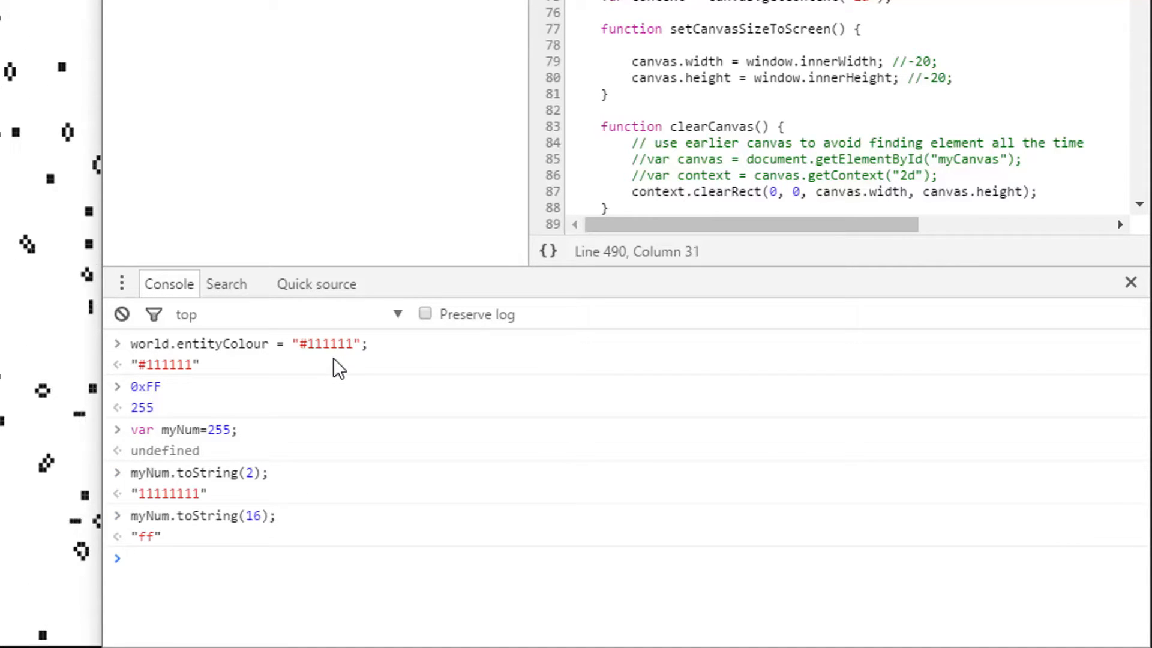
pyautogui.moveTo(202, 562)
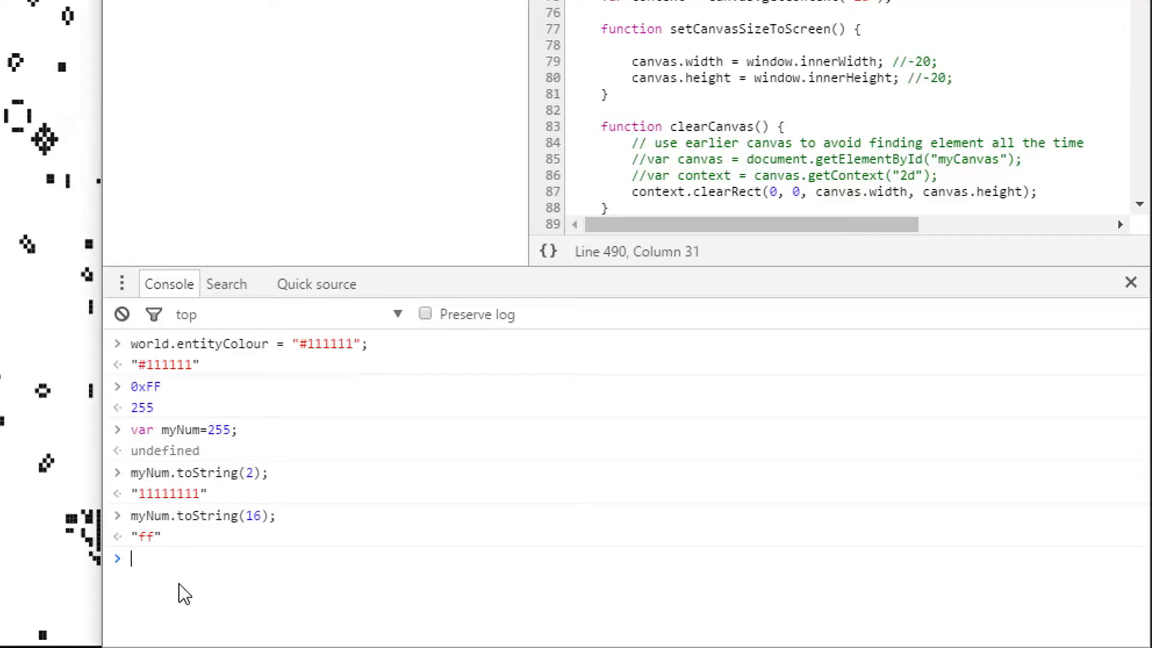
# Evaluate "EvilTester".substr(-6) to check how substr takes the last six characters.
pyautogui.write('"EvilTester".substr(-6)')
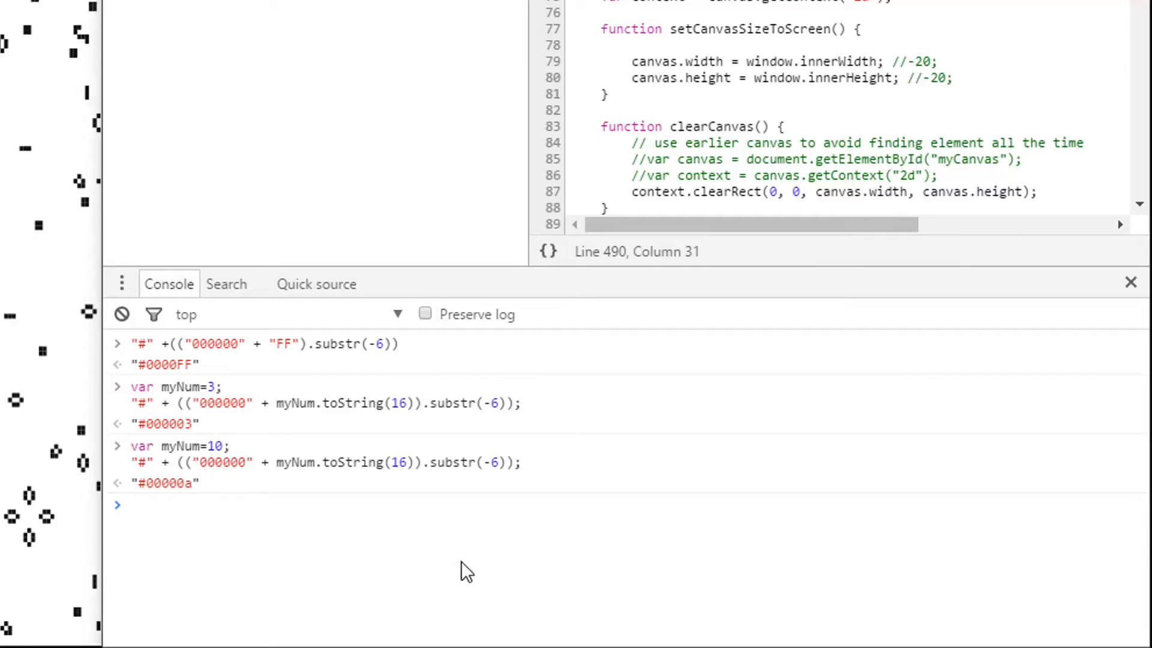
pyautogui.moveTo(458, 575)
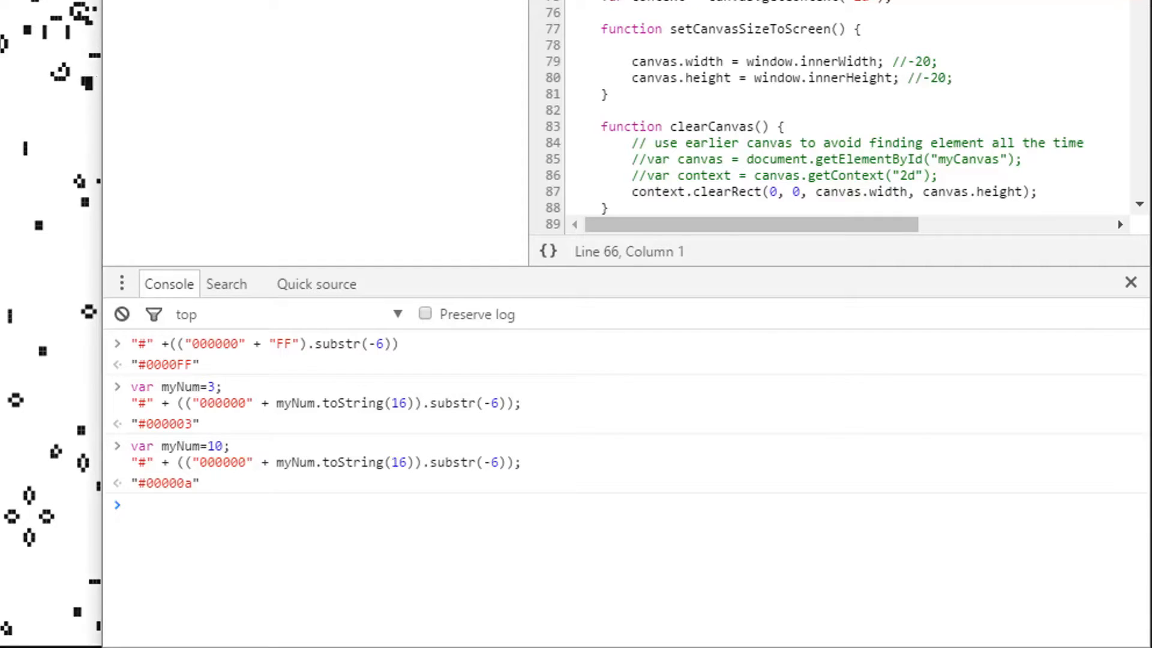
# Search the source for getRan and call getRandomInt(0,0xFFFFFF) in the console.
pyautogui.write('getRan')
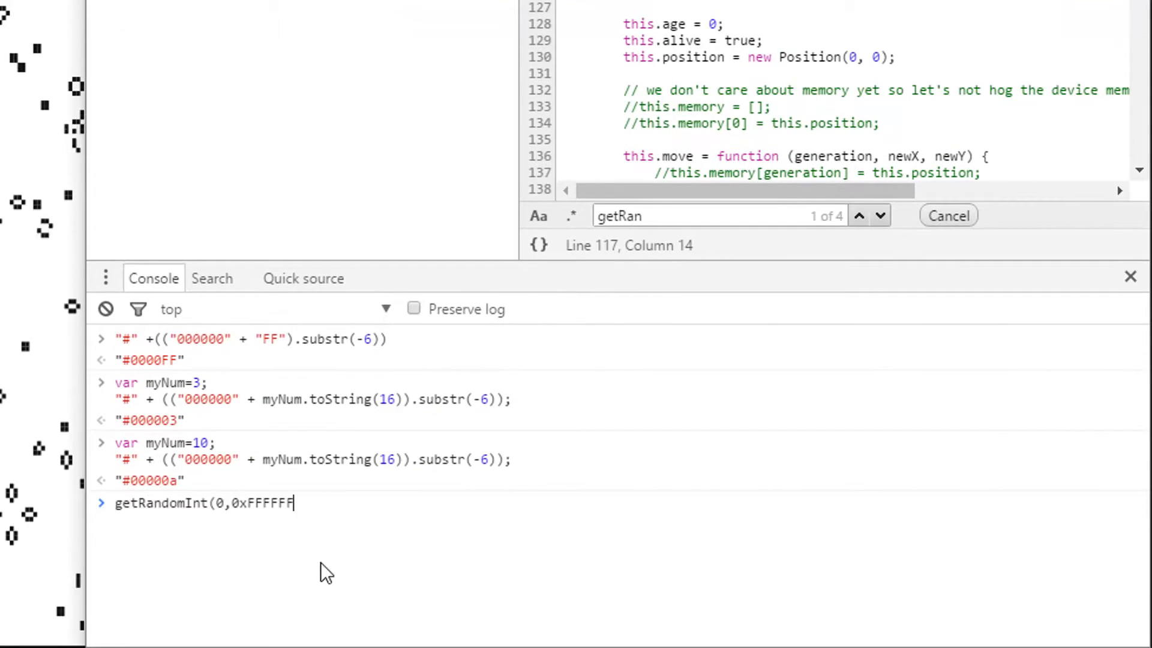
pyautogui.write(');')
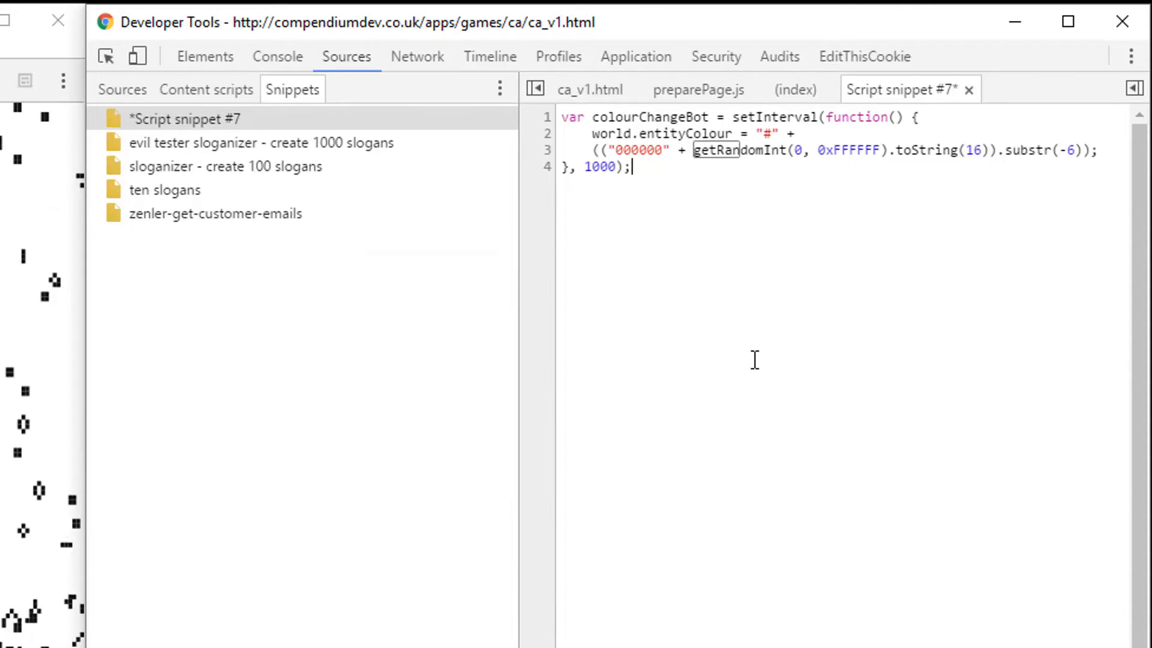
# Run Script snippet #7 so colourChangeBot recolours entities randomly every 1000 ms.
pyautogui.rightClick(182, 119)
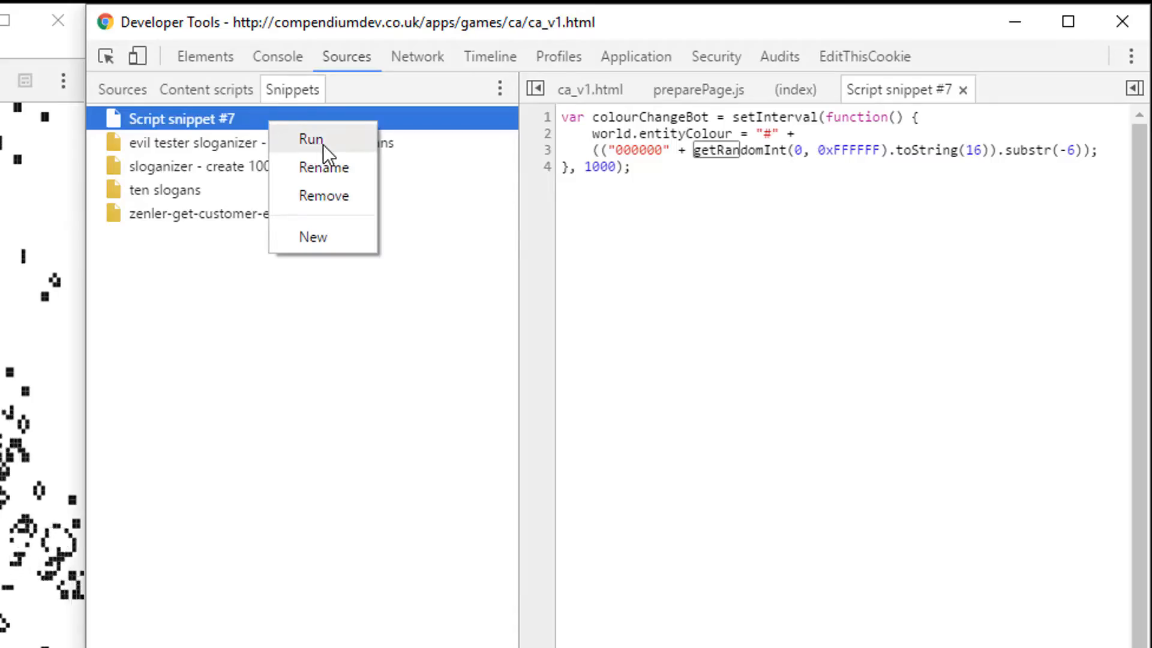
pyautogui.click(311, 139)
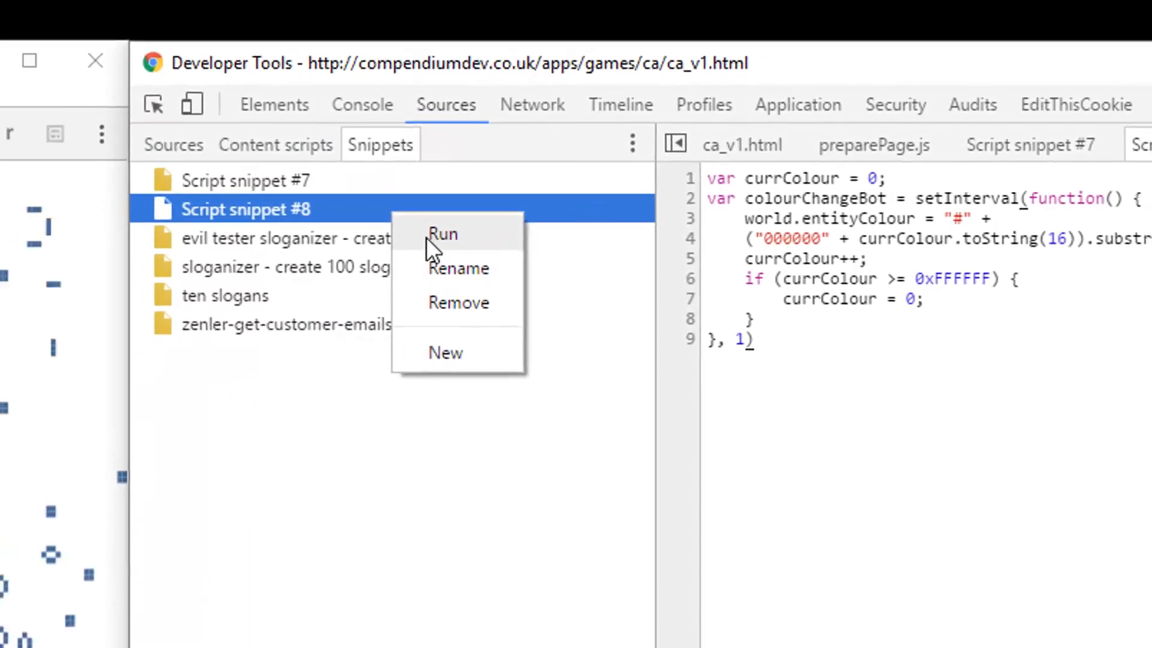
# Run Script snippet #8 so world.entityColour cycles sequentially every 1 ms.
pyautogui.click(441, 234)
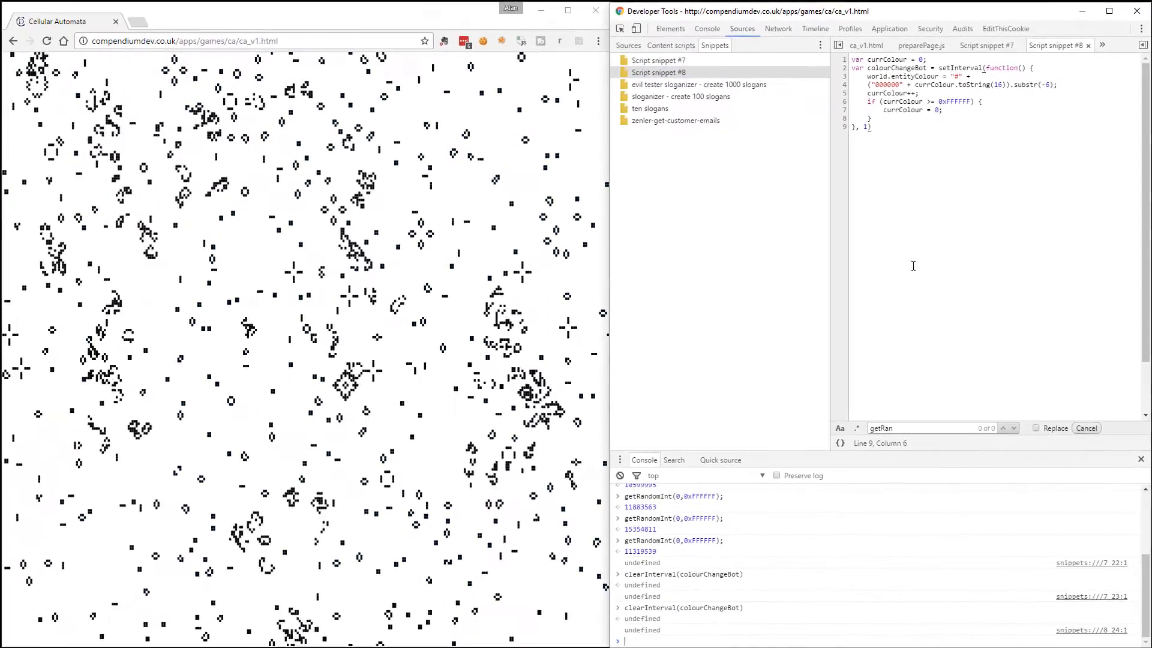